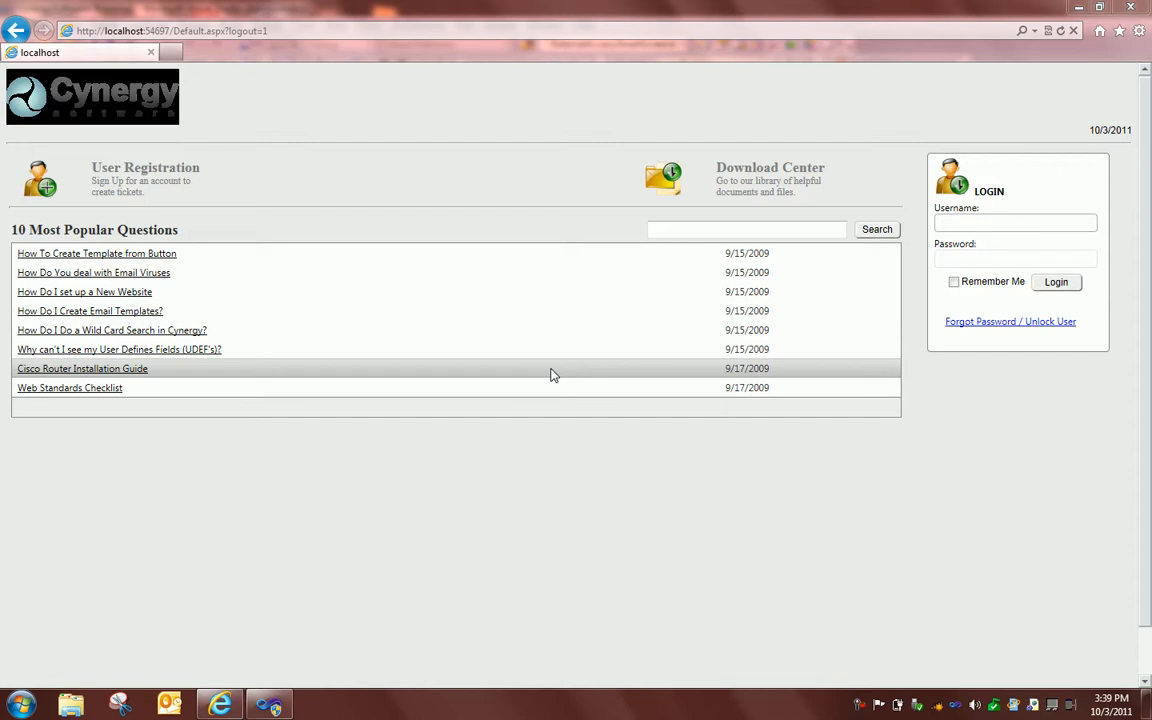
mouse_move(547, 454)
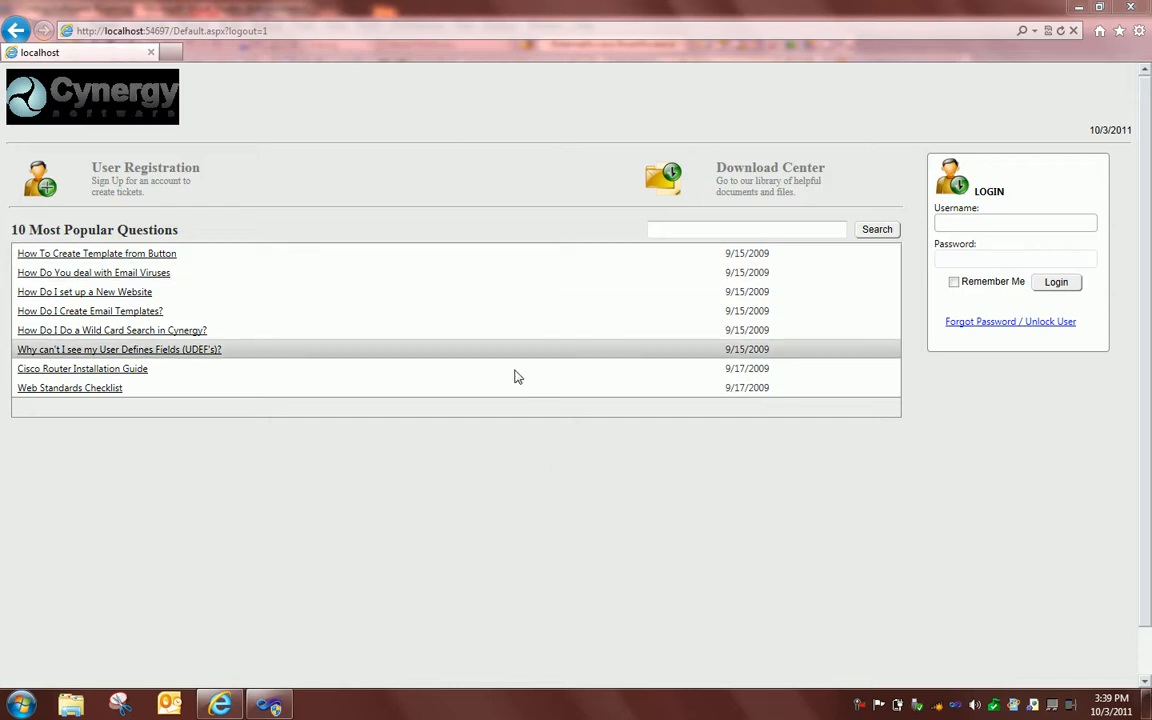
mouse_move(687, 368)
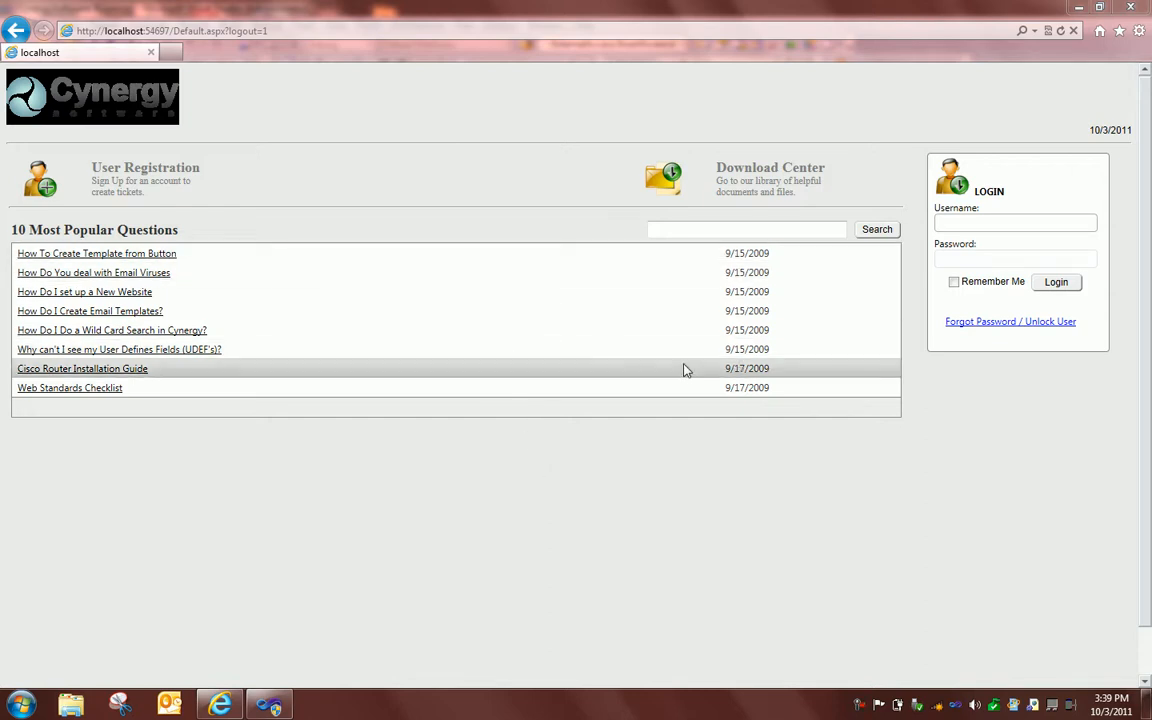
Step: Enter the username and password on the Cynergy Help Desk login page
click(1015, 223)
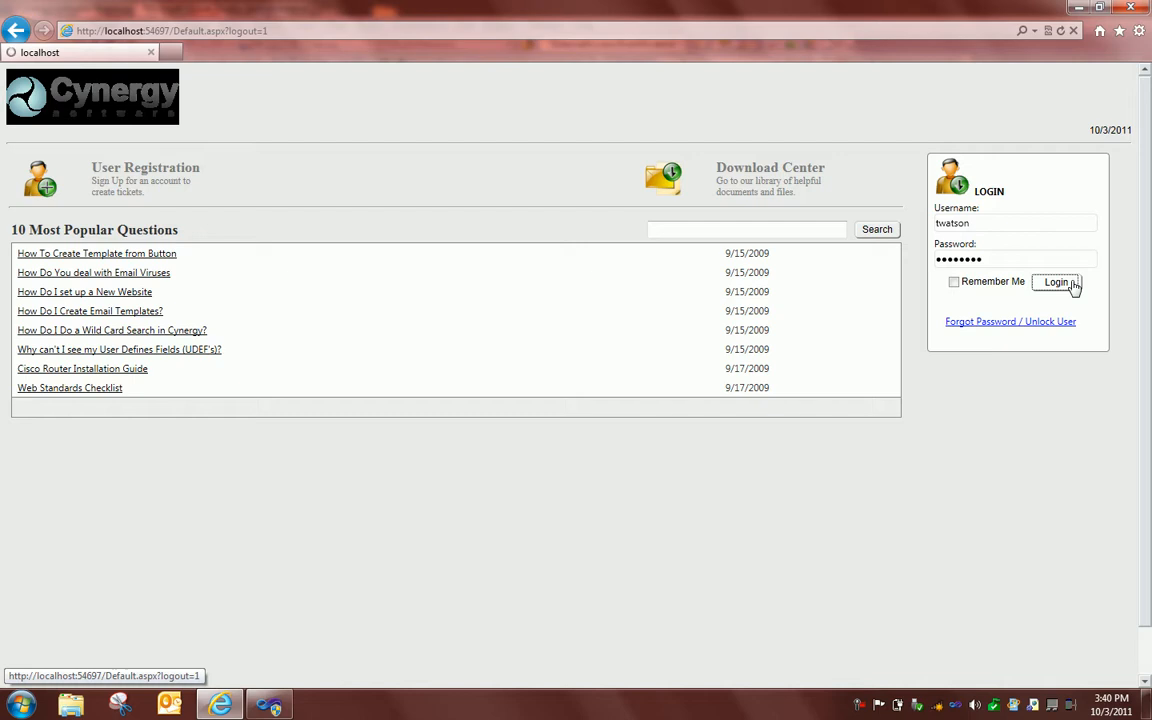
Step: Sign in, go to the Knowledge Center and expand the Type dropdown
click(1057, 281)
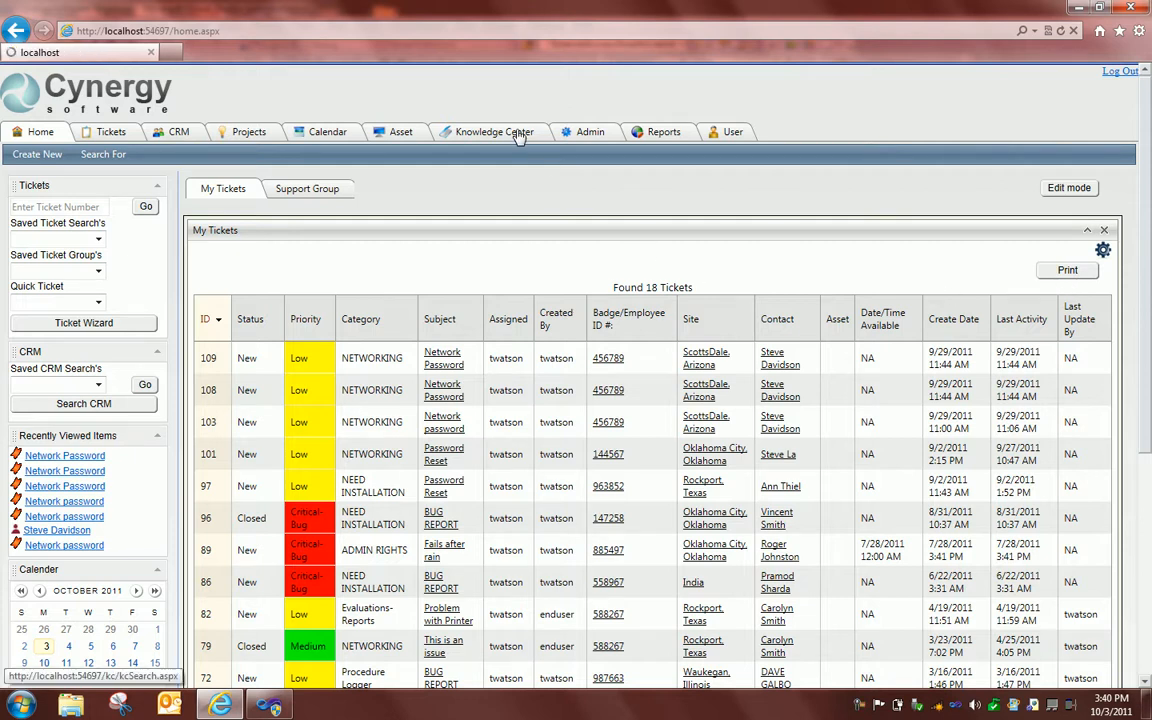
click(489, 131)
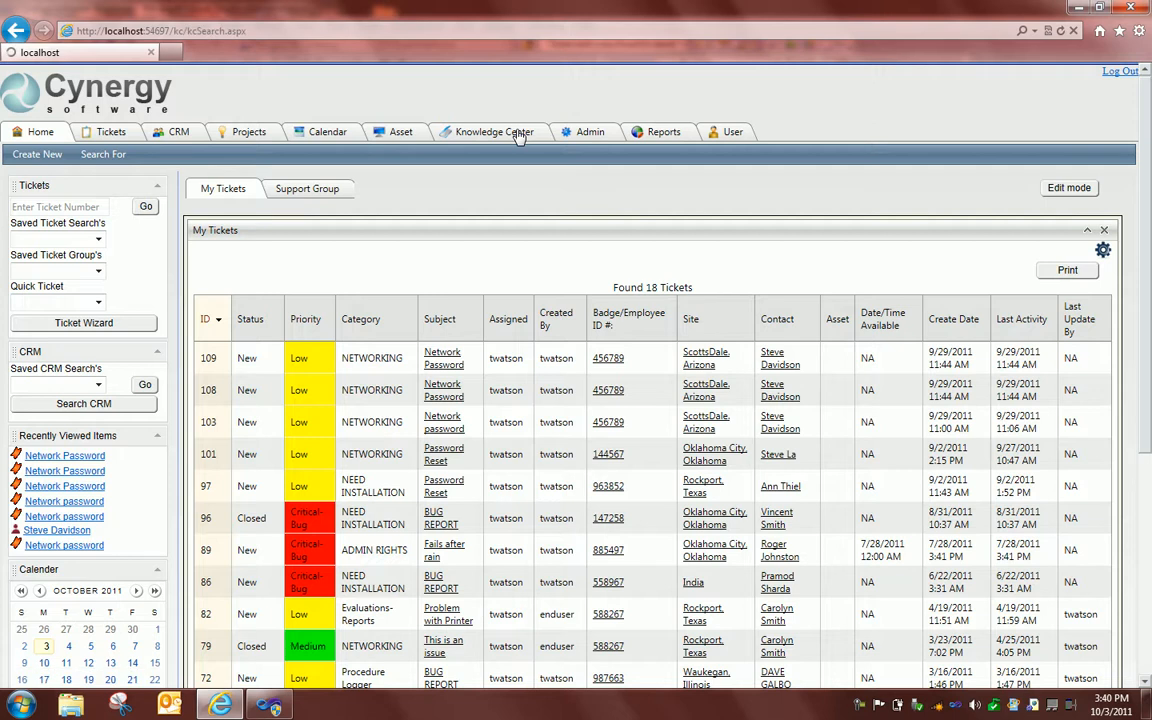
click(492, 131)
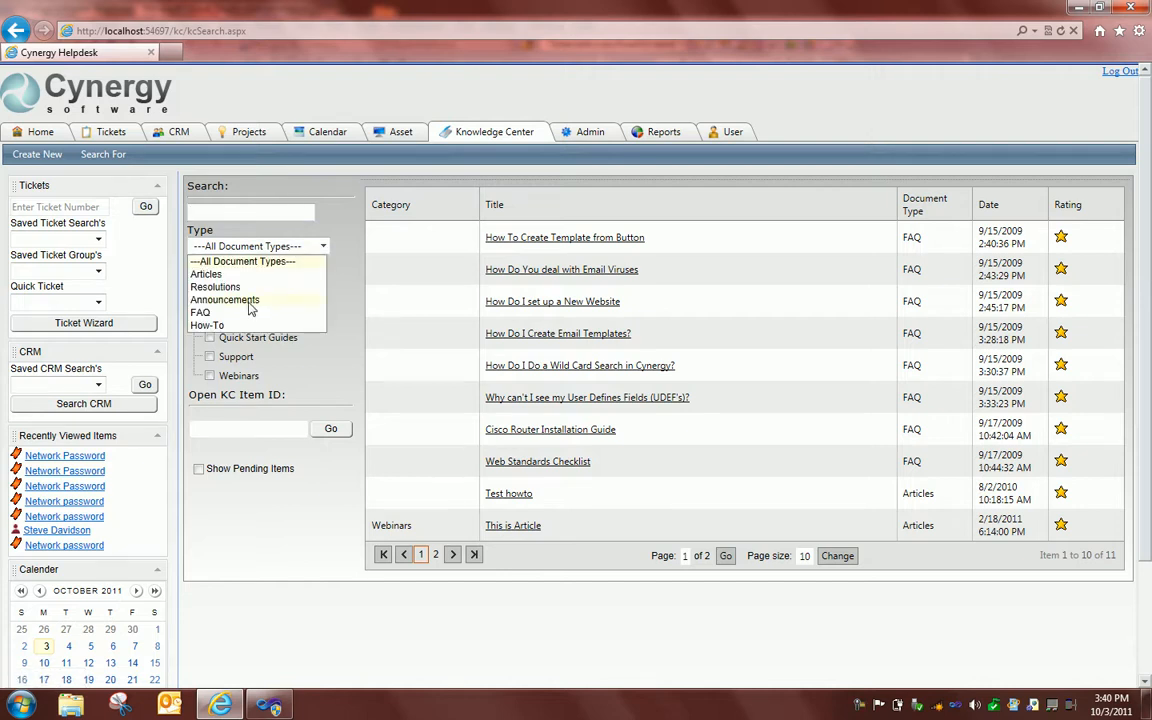
Step: Search Articles in the Webinars category and open 'This is Article'
click(206, 273)
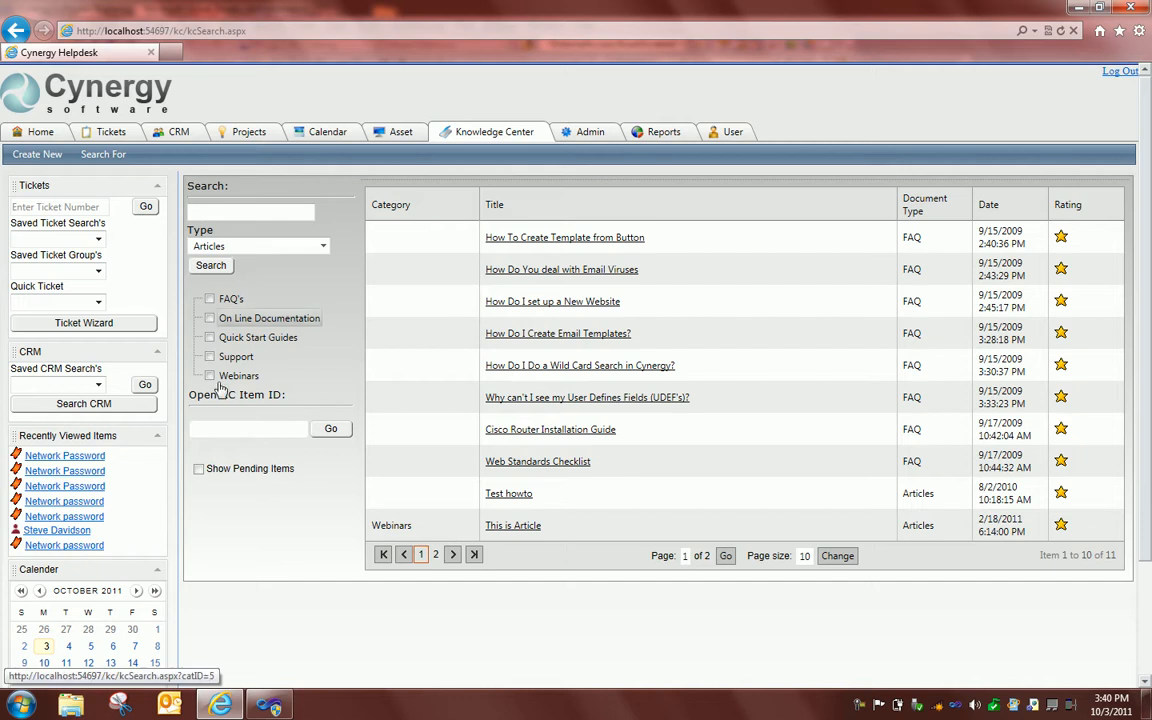
click(210, 375)
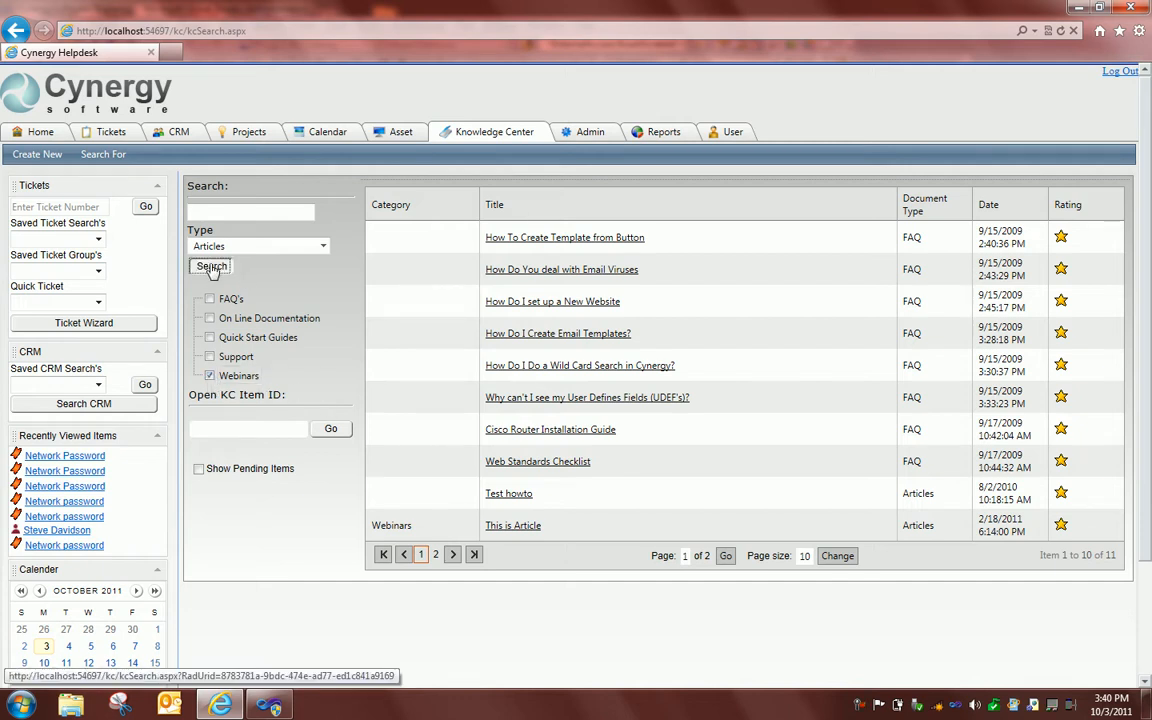
click(210, 266)
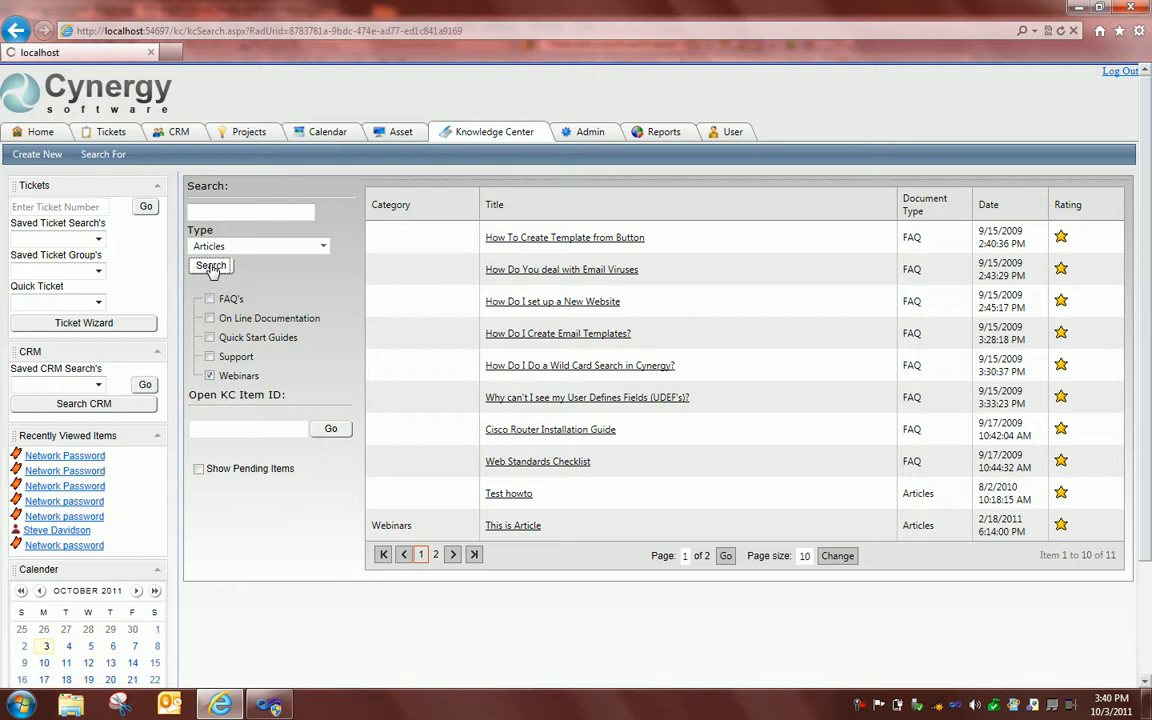
click(210, 265)
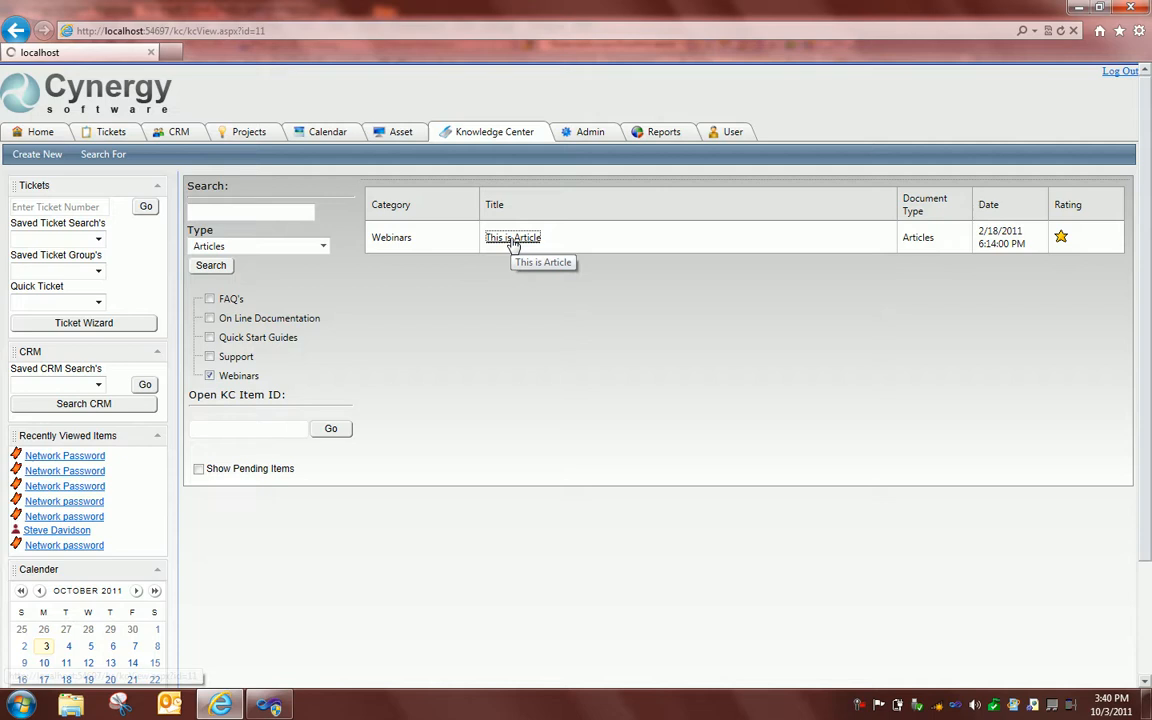
Step: View Knowledge Center Item #11 'This is Article' and show the Create New options
click(513, 237)
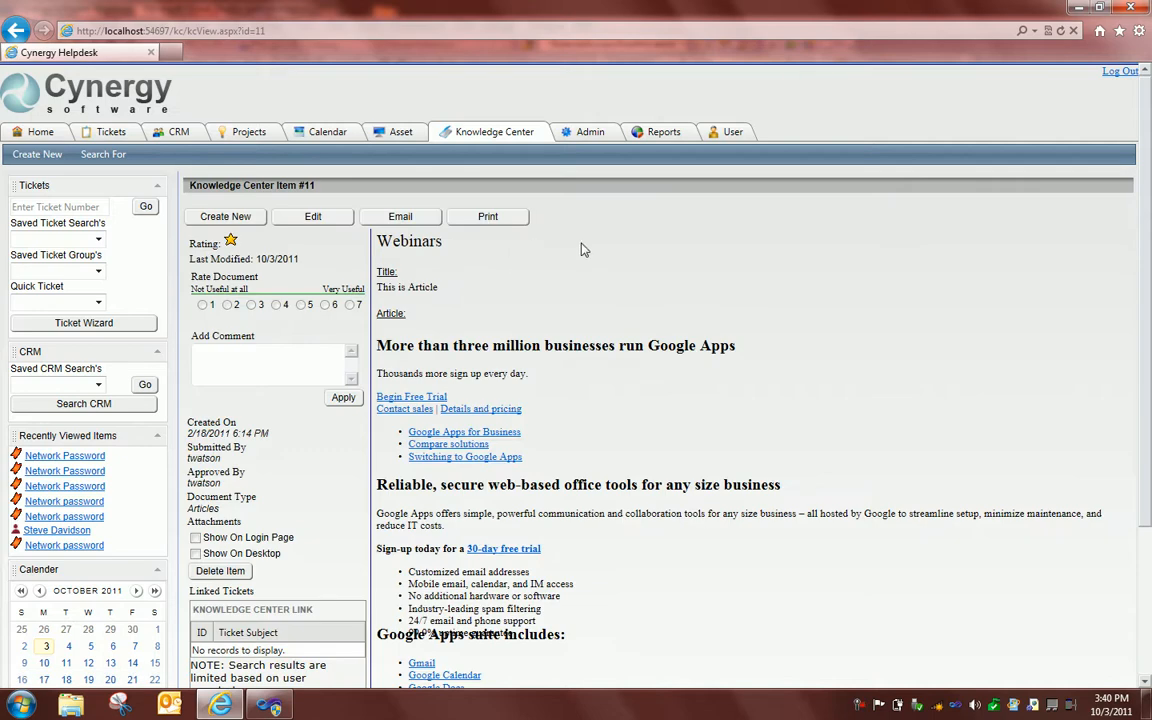
mouse_move(625, 397)
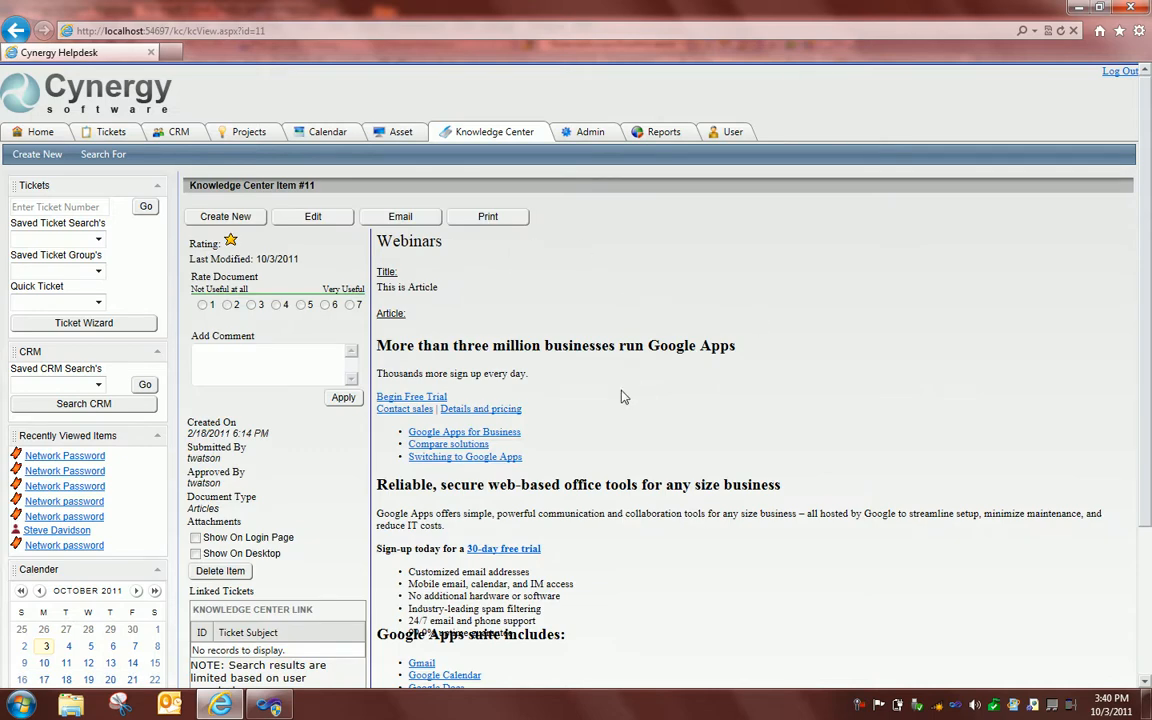
mouse_move(489, 450)
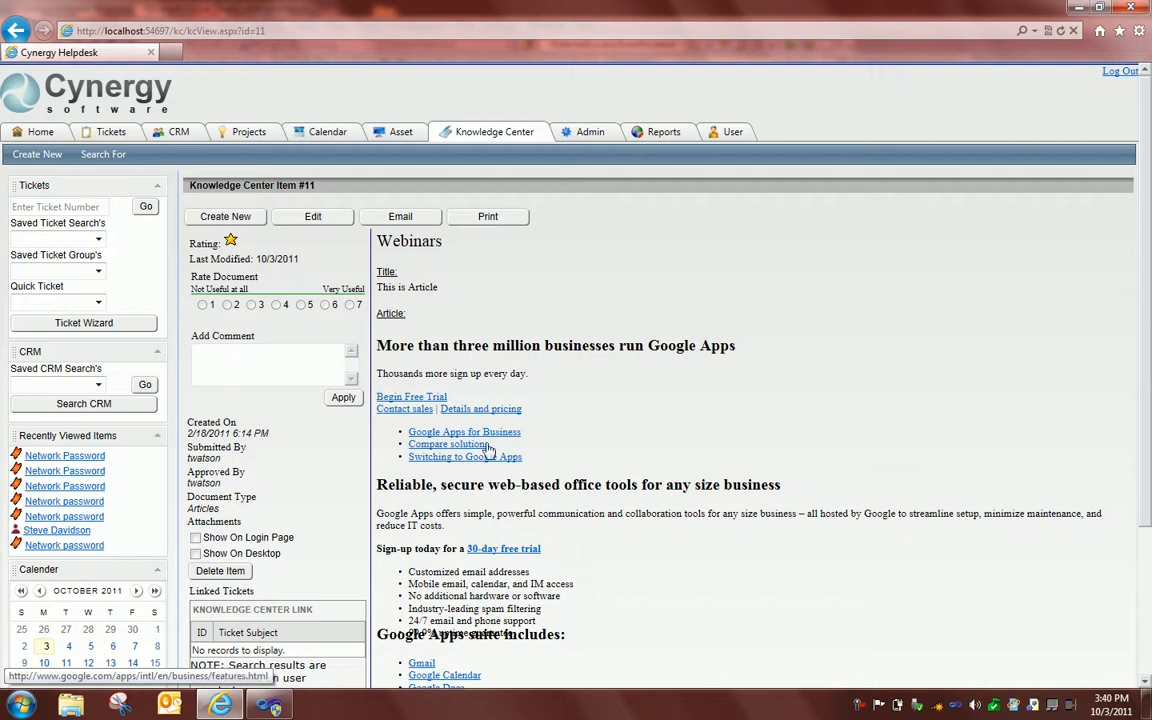
mouse_move(603, 397)
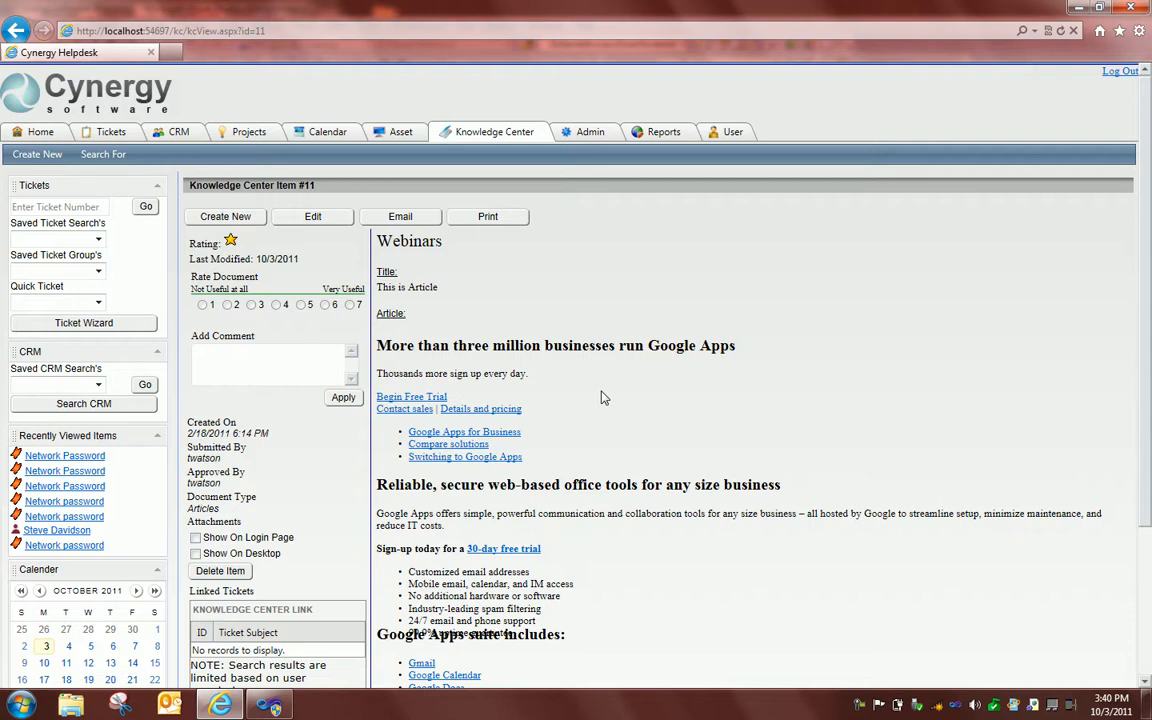
mouse_move(616, 320)
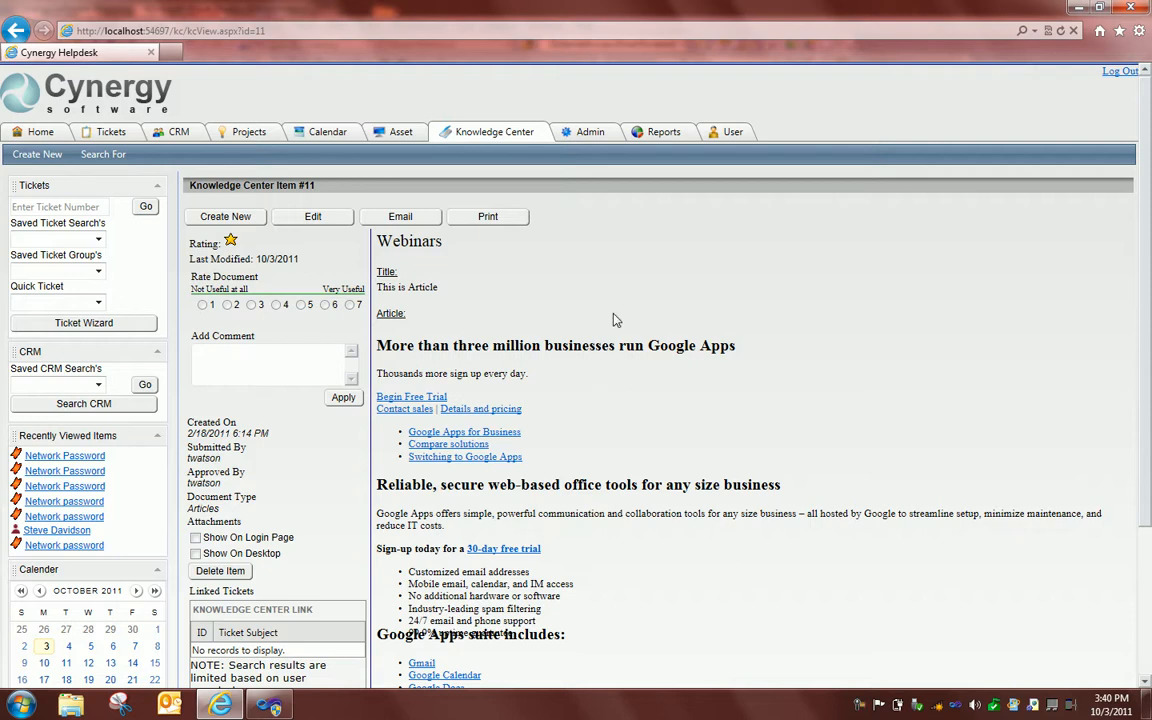
mouse_move(158, 158)
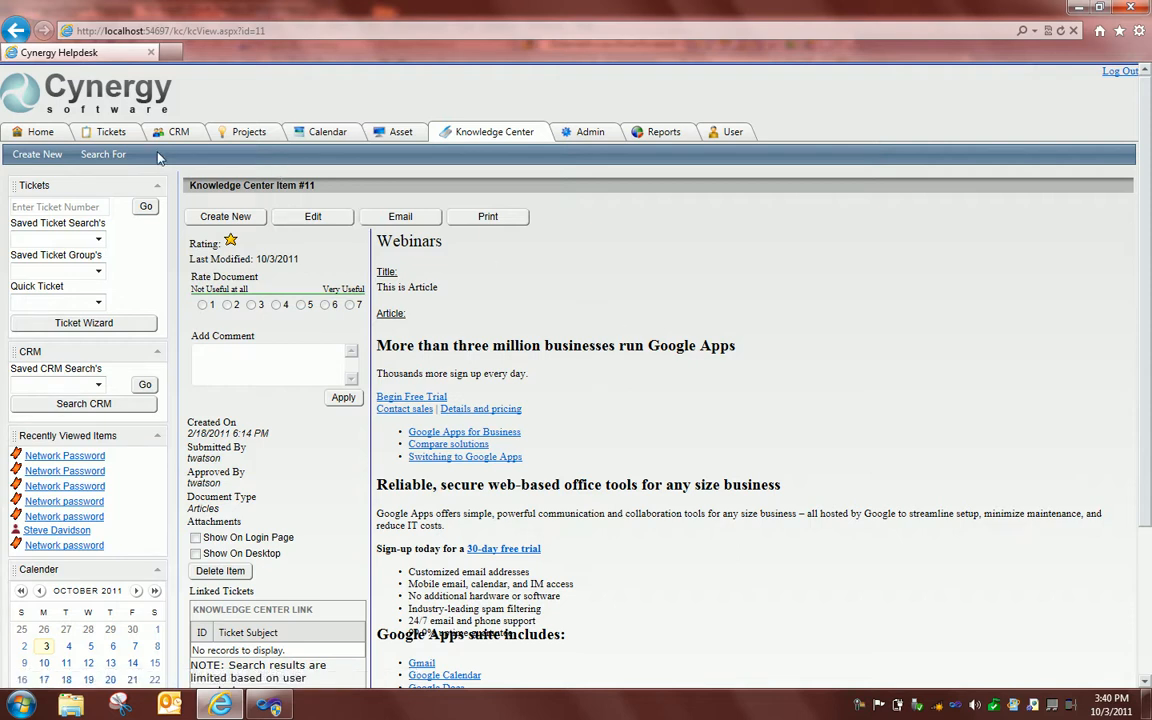
click(37, 154)
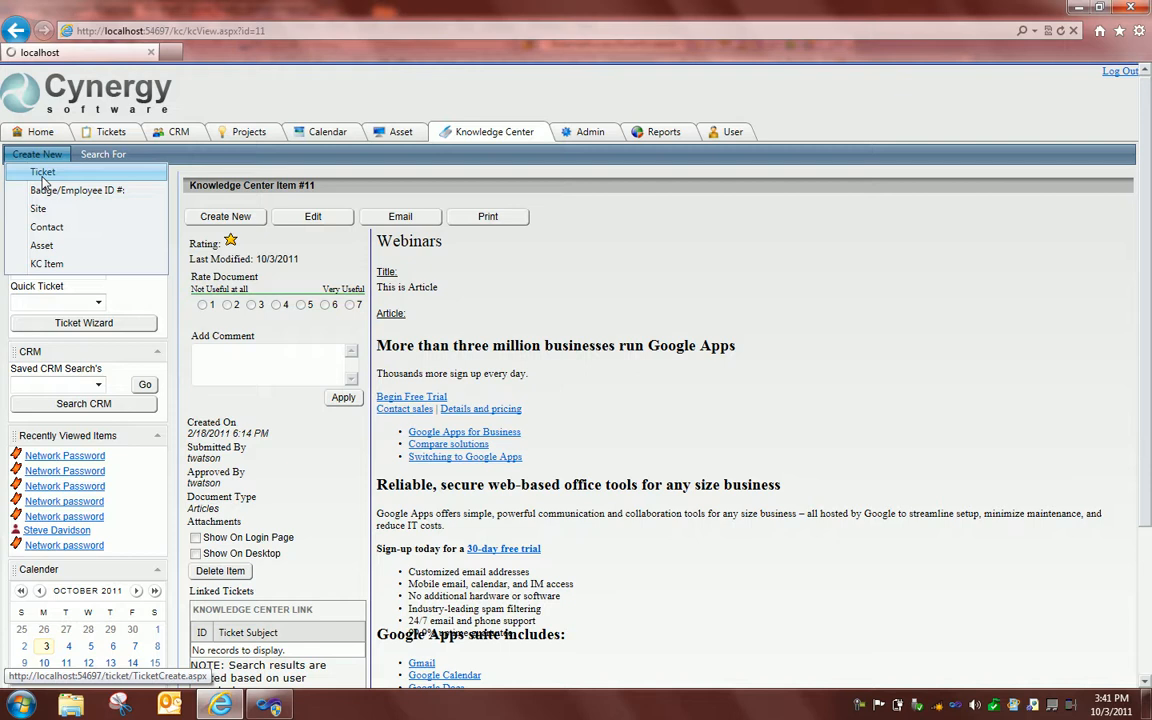
click(43, 171)
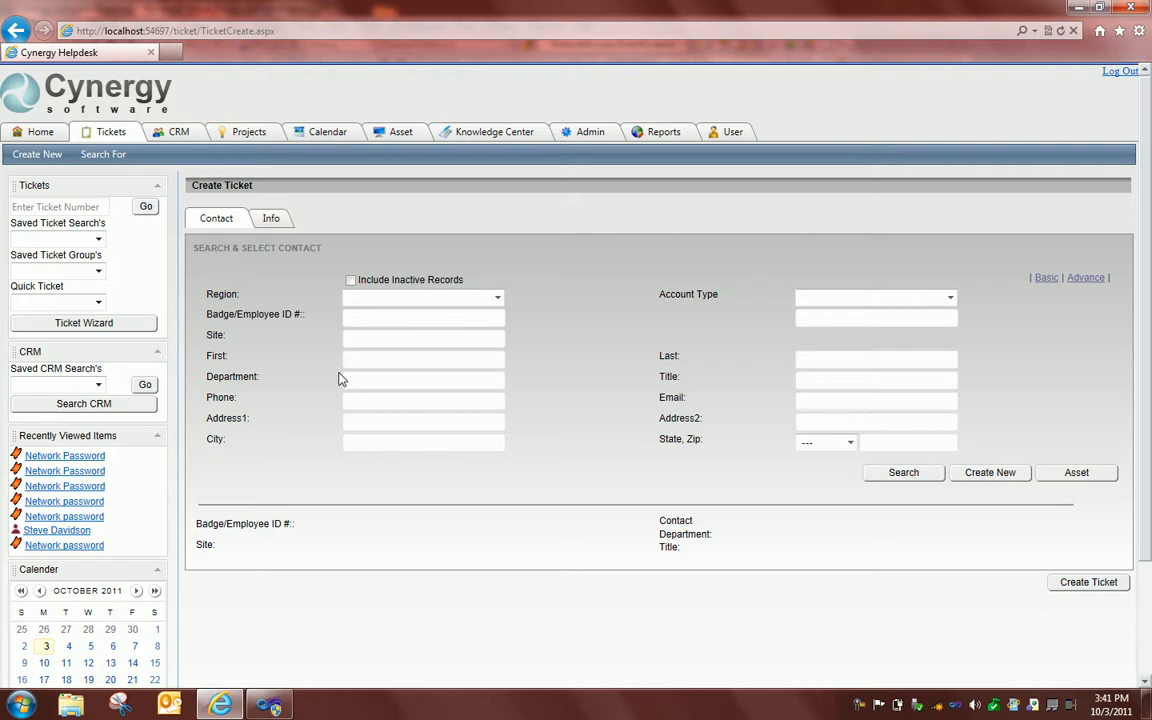
click(423, 356)
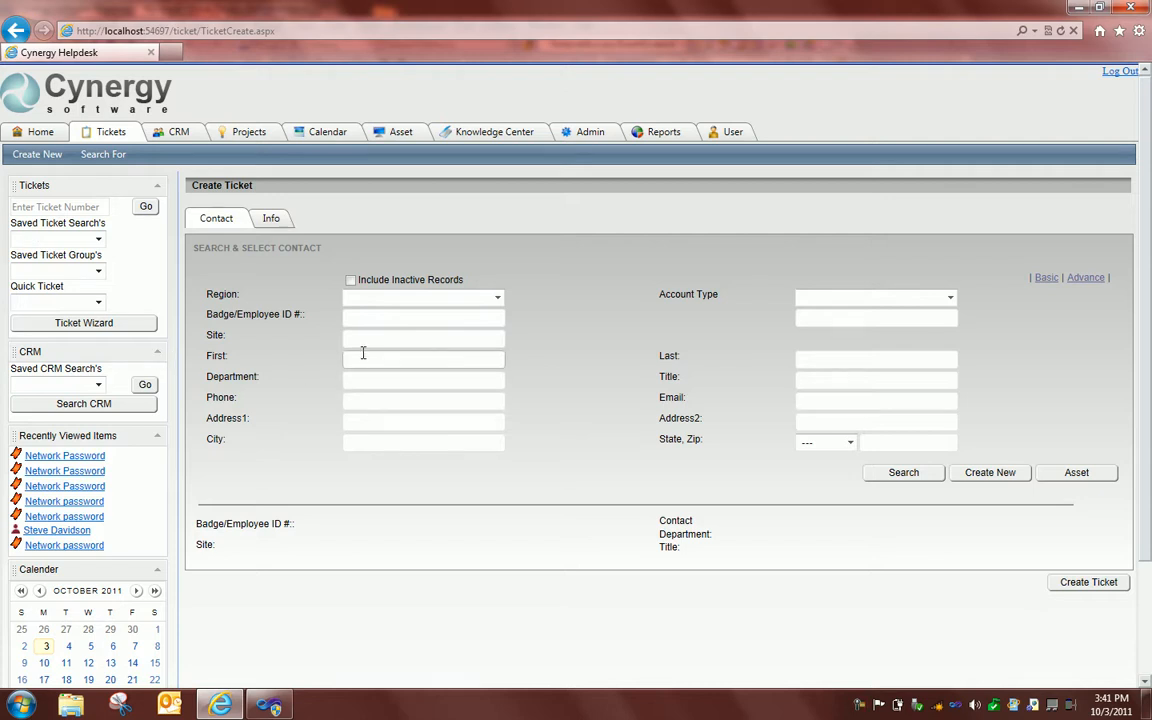
text(steve)
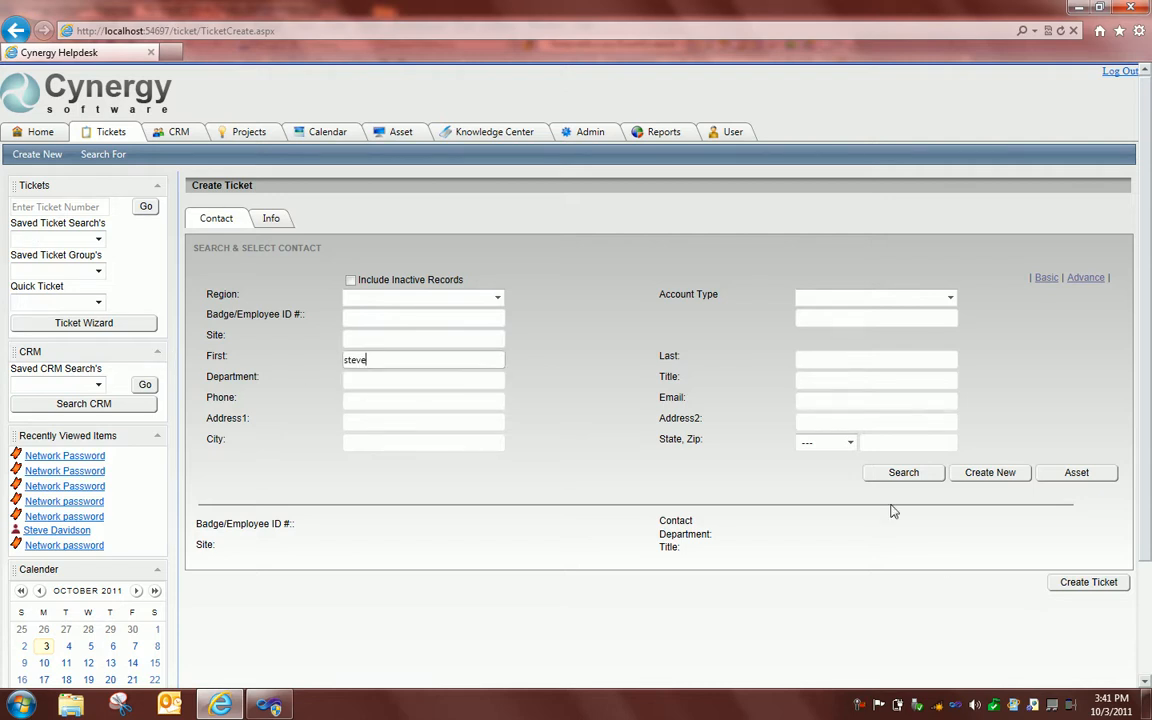
click(902, 472)
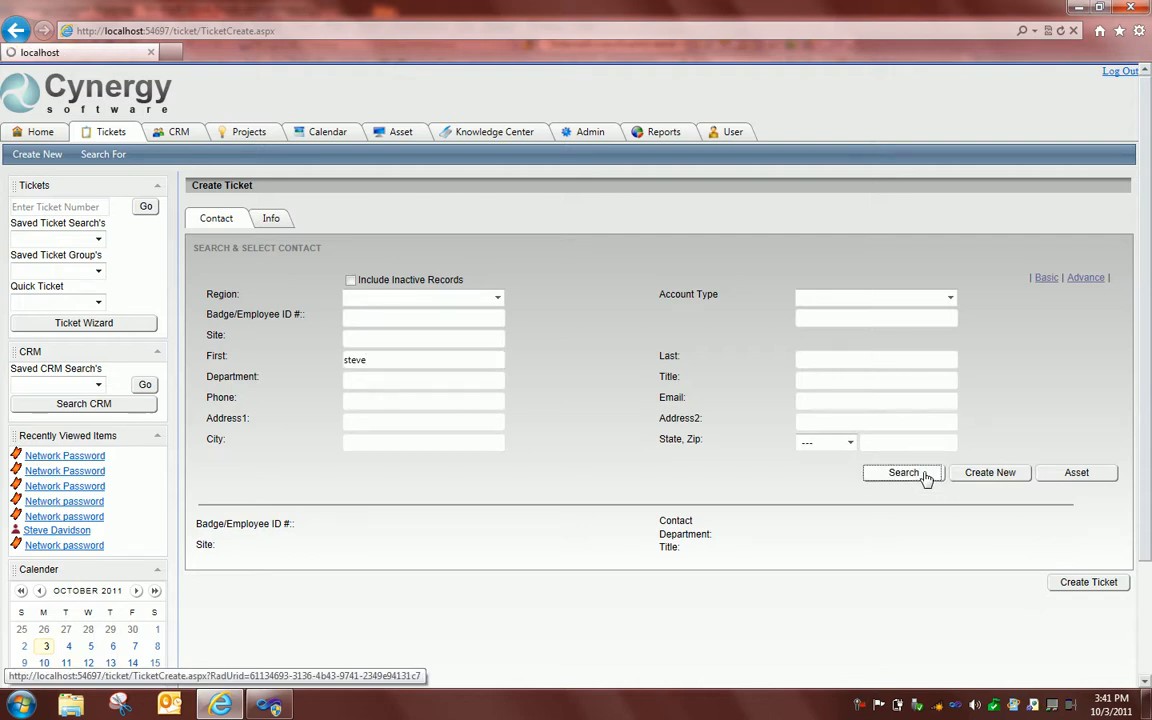
click(903, 472)
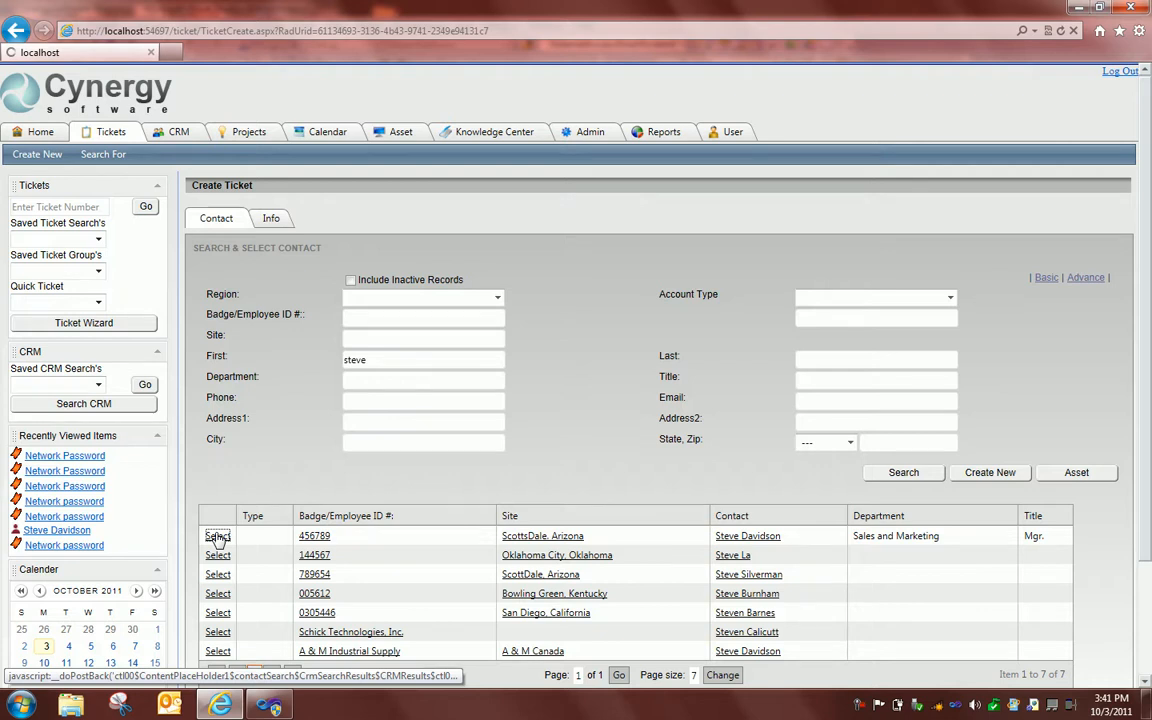
click(217, 535)
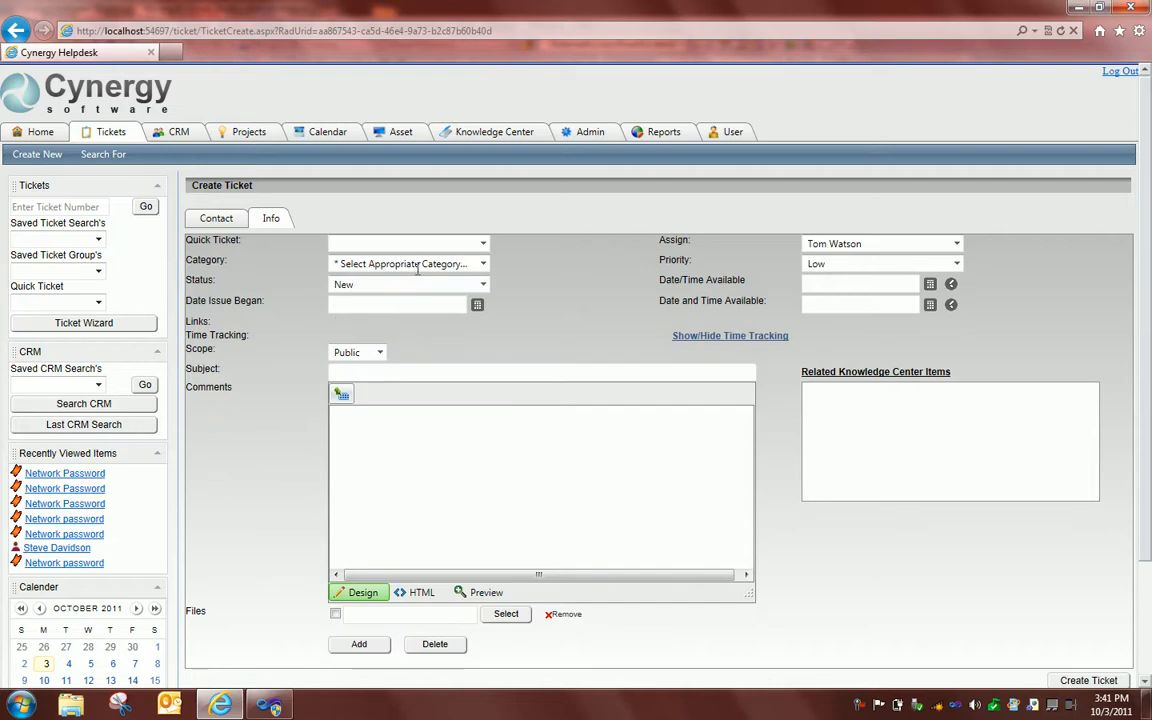
Step: Enter 'network password' as the new ticket's subject
click(540, 371)
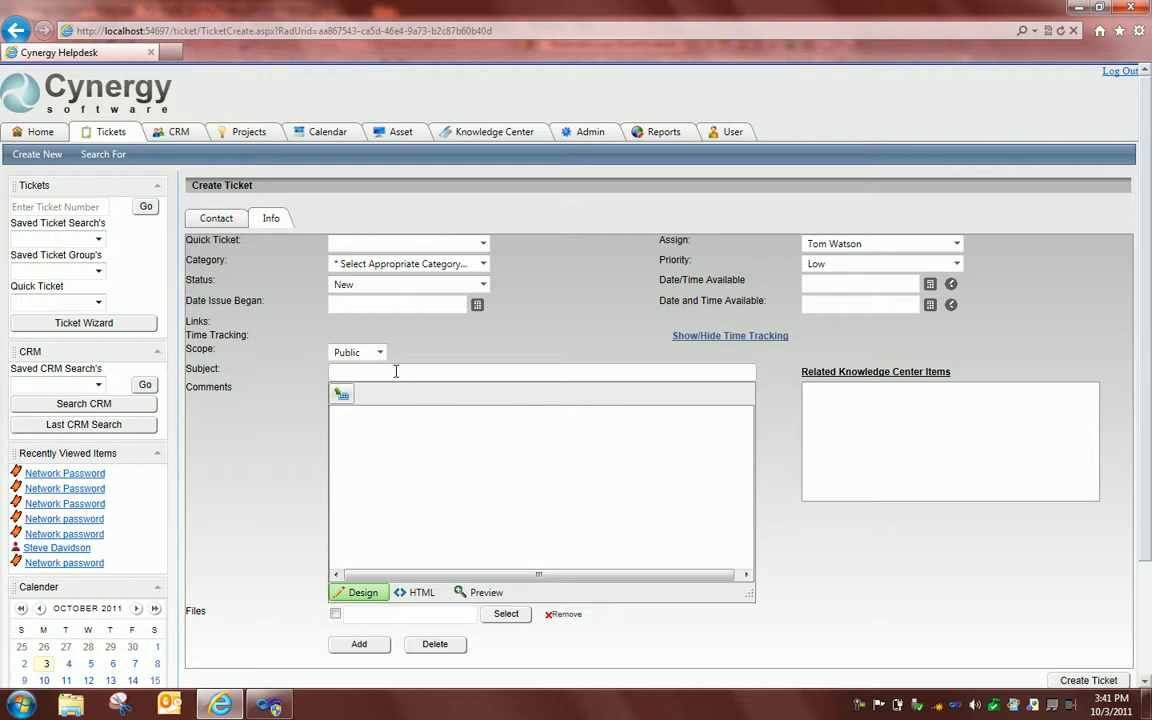
text(network)
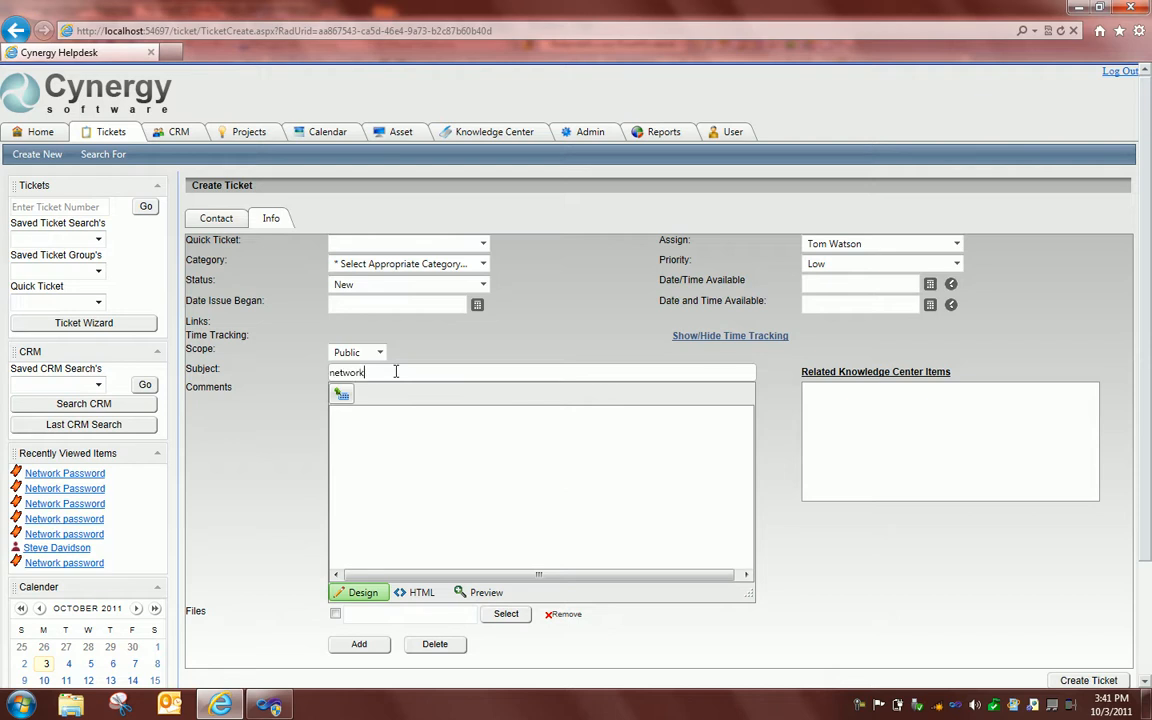
text(password)
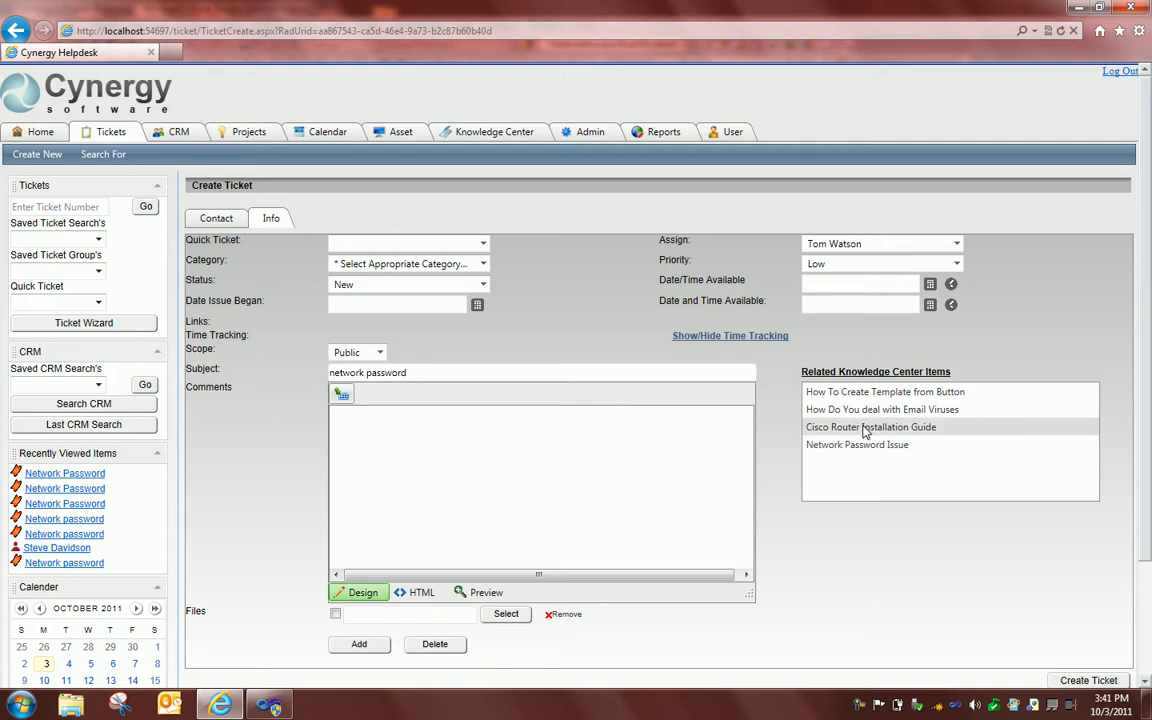
Step: Add the related 'Cisco Router Installation Guide' article to the ticket comments
right_click(870, 427)
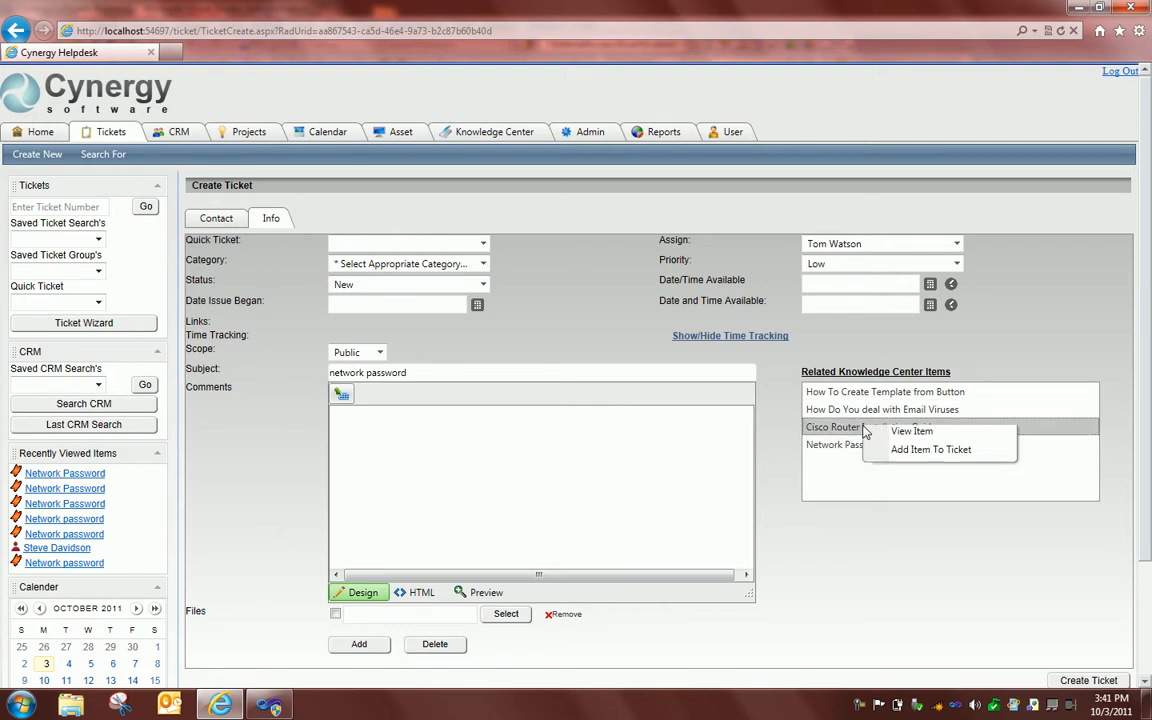
click(930, 449)
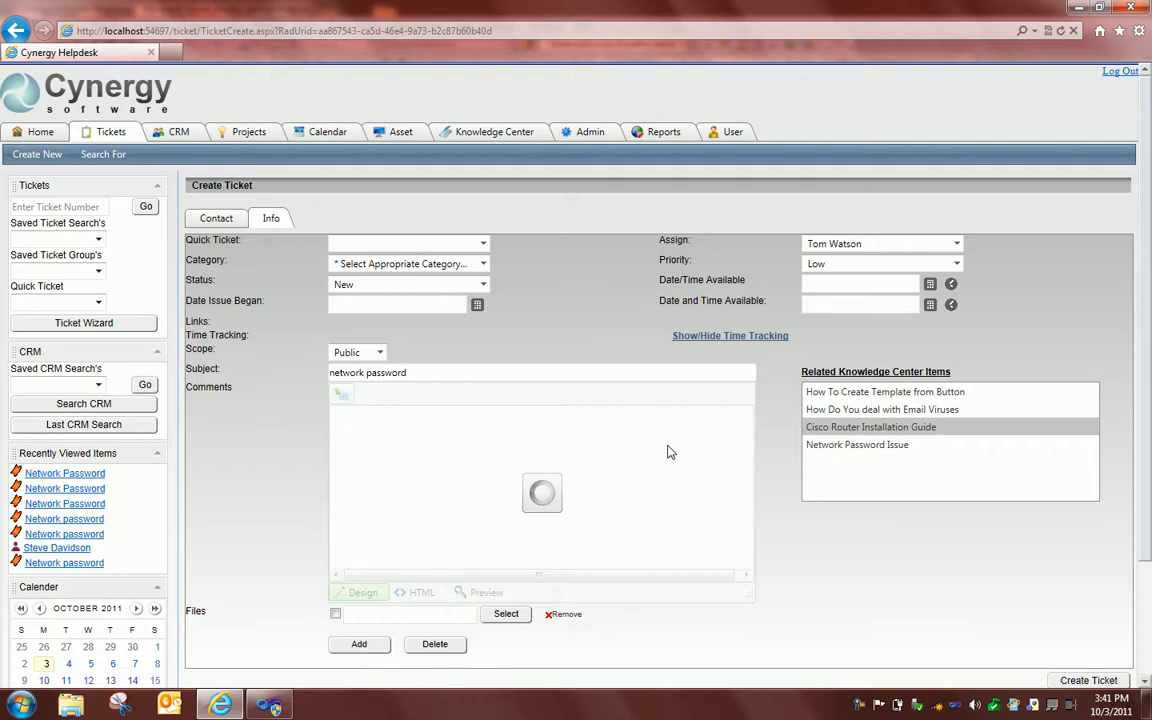
click(870, 427)
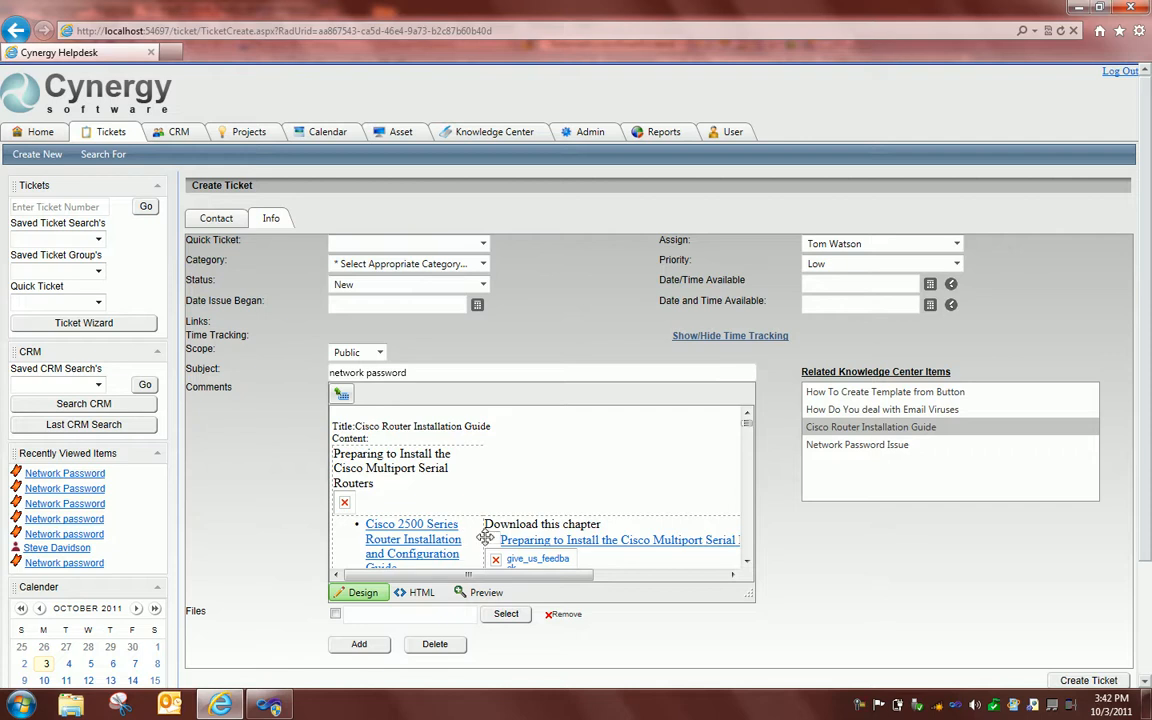
mouse_move(573, 447)
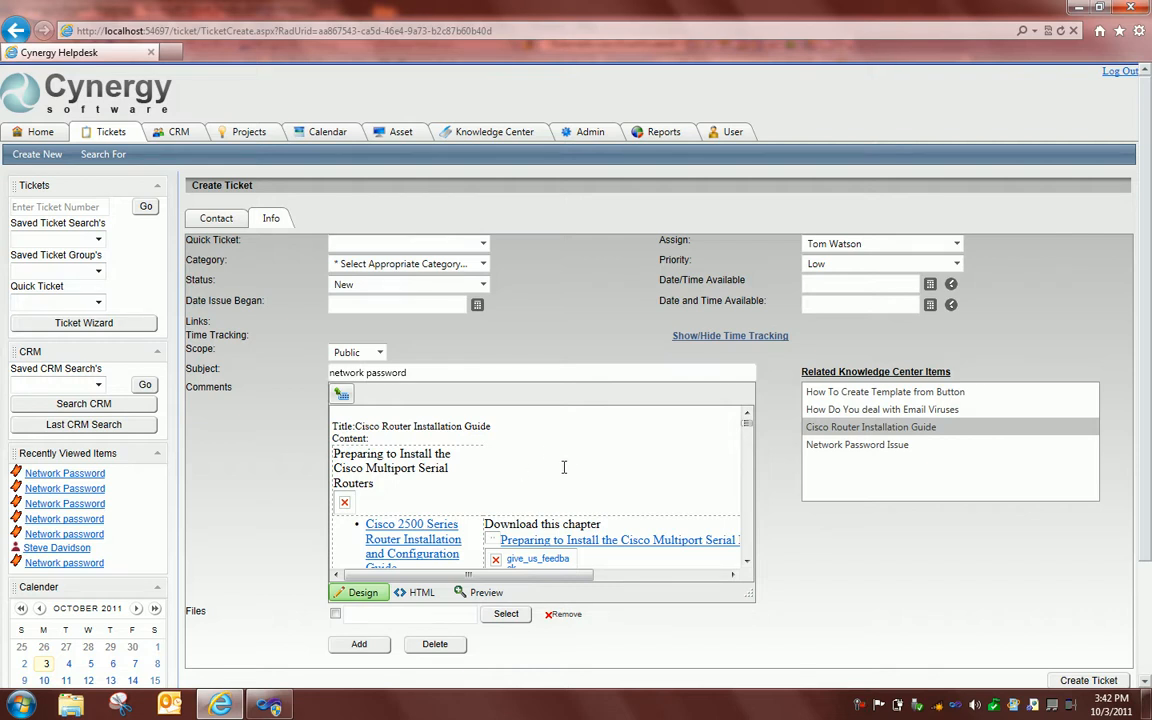
scroll(down, 3)
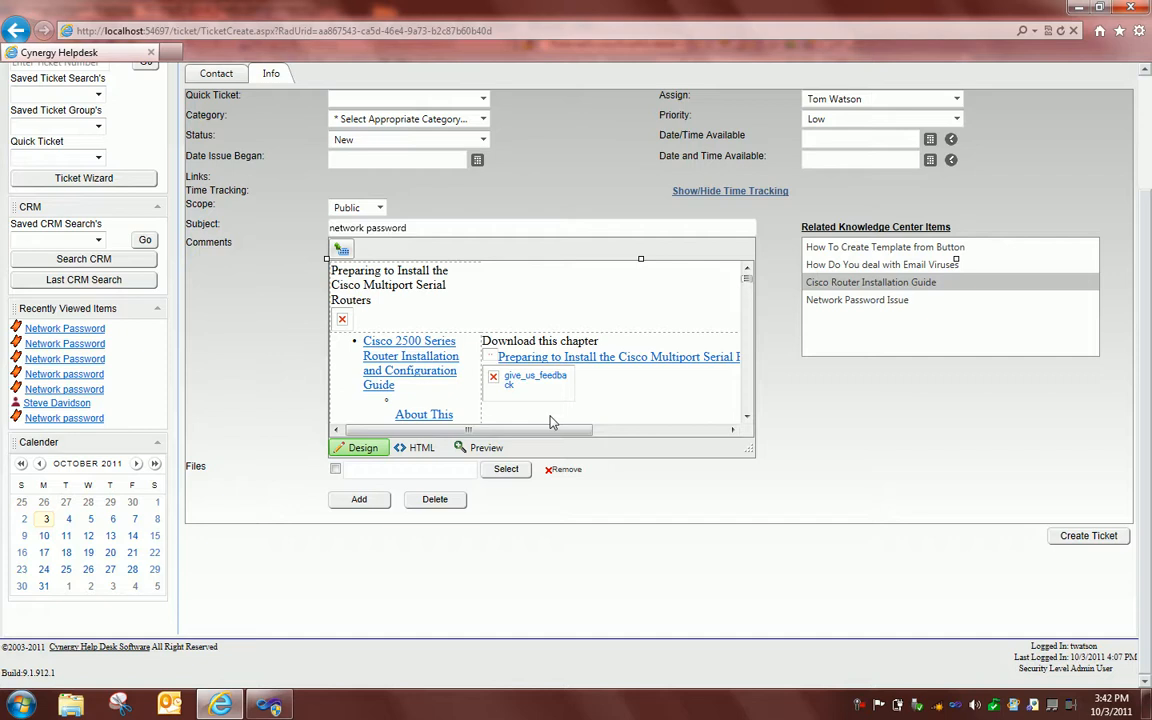
mouse_move(1148, 118)
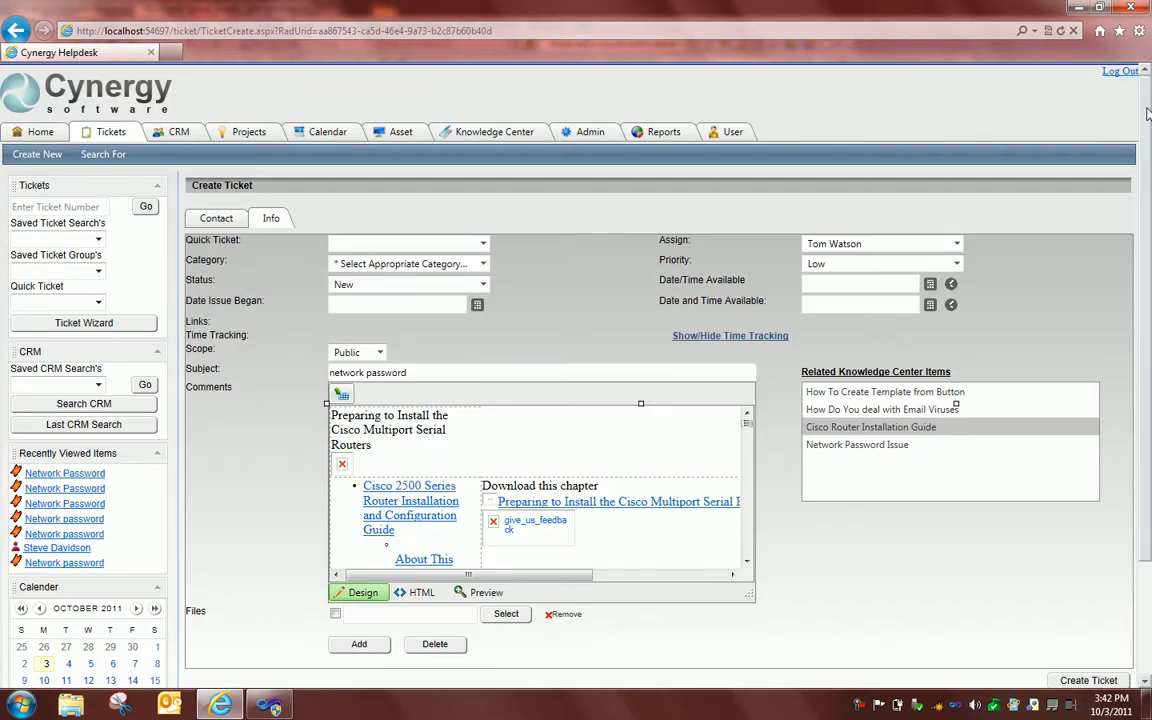
mouse_move(640, 285)
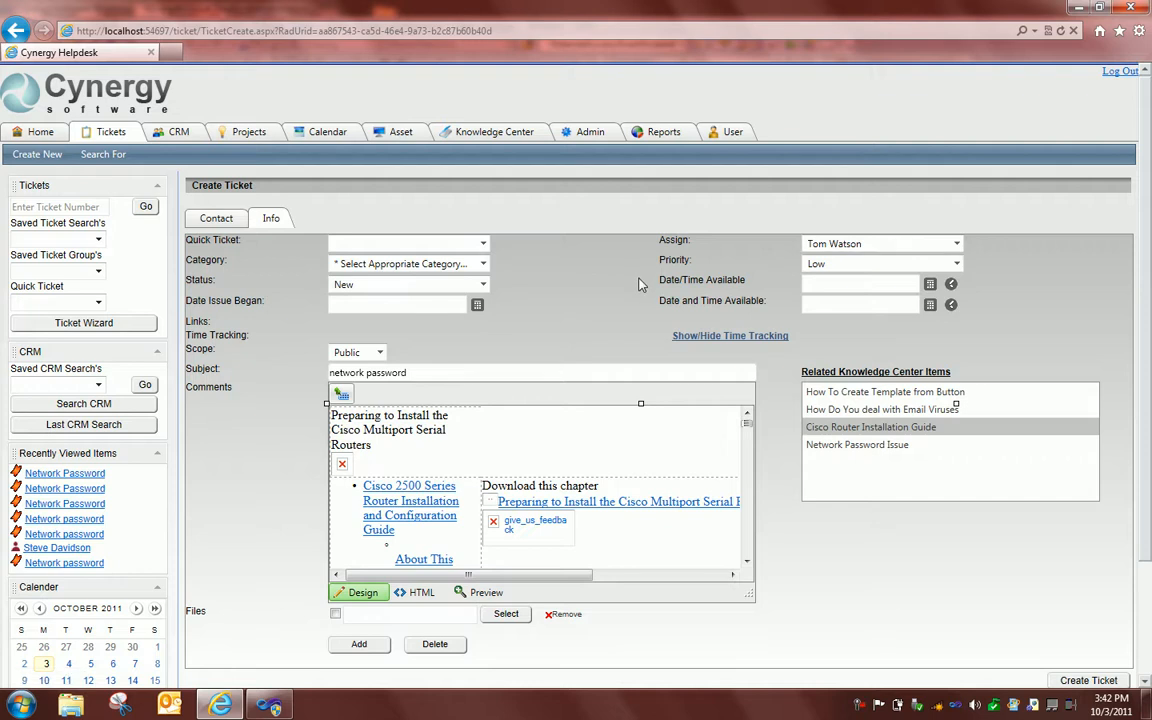
mouse_move(588, 296)
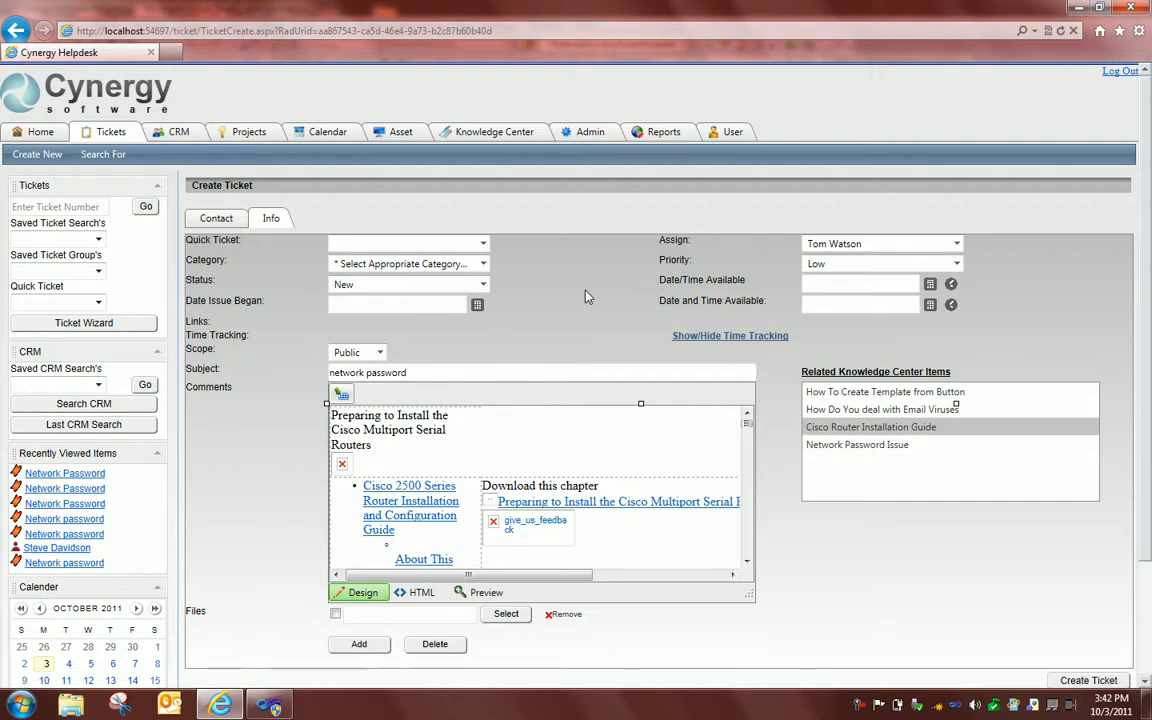
mouse_move(598, 323)
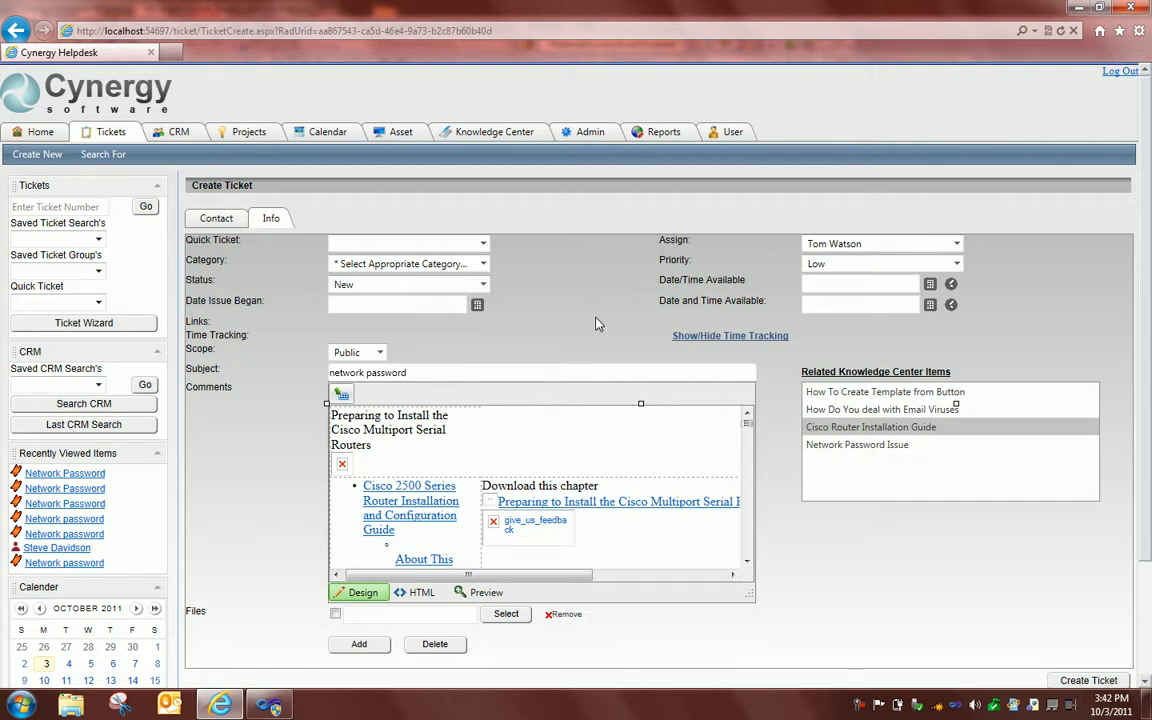